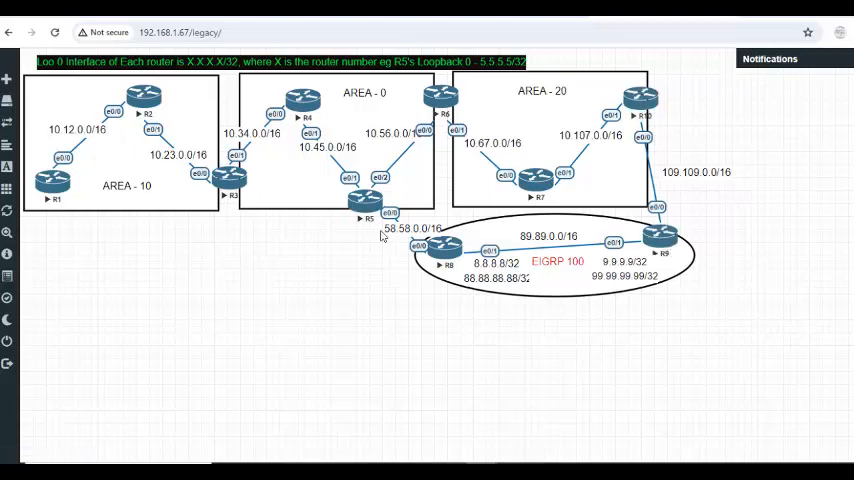
mouse_move(388, 240)
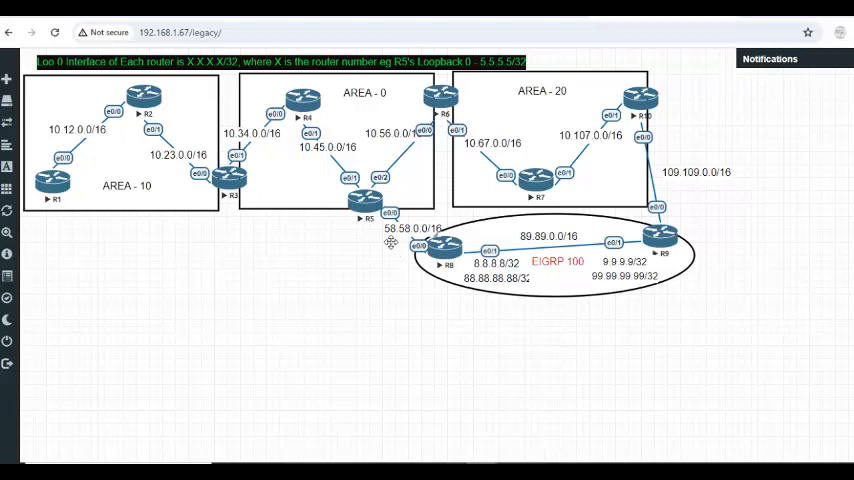
mouse_move(376, 278)
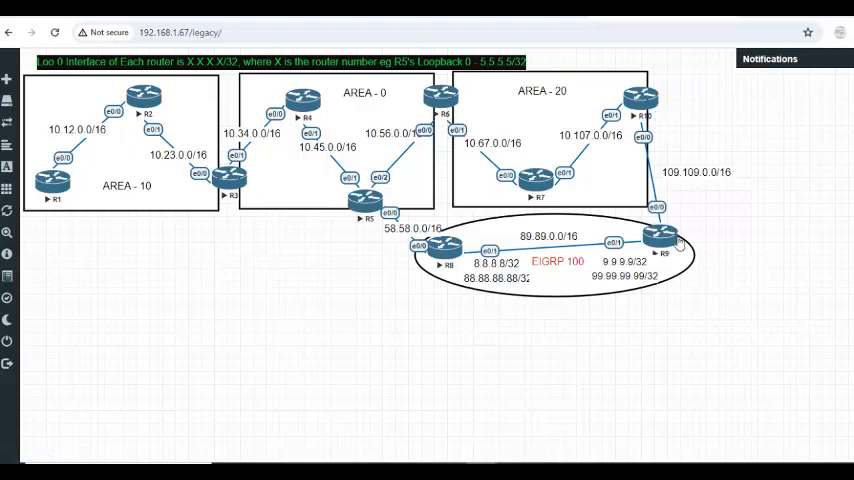
mouse_move(372, 230)
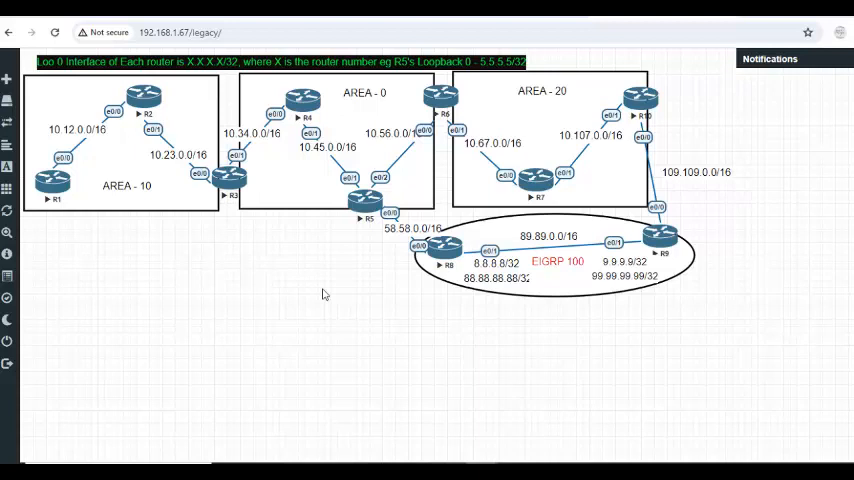
mouse_move(440, 290)
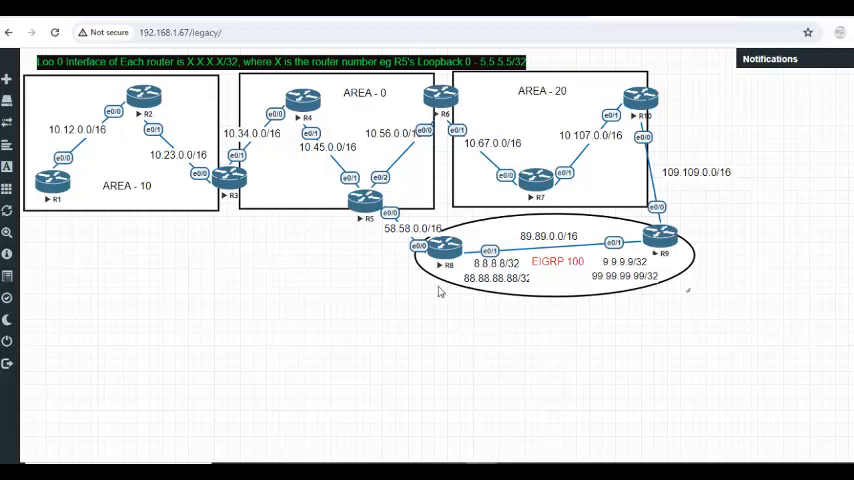
mouse_move(404, 260)
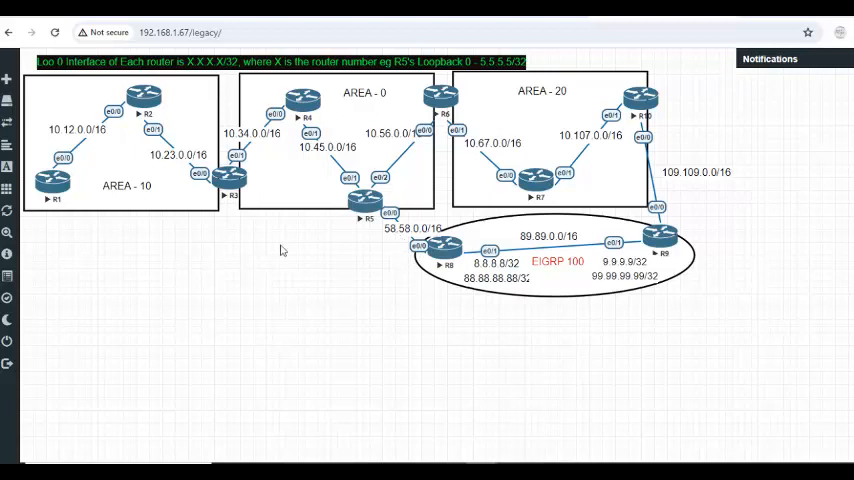
mouse_move(316, 184)
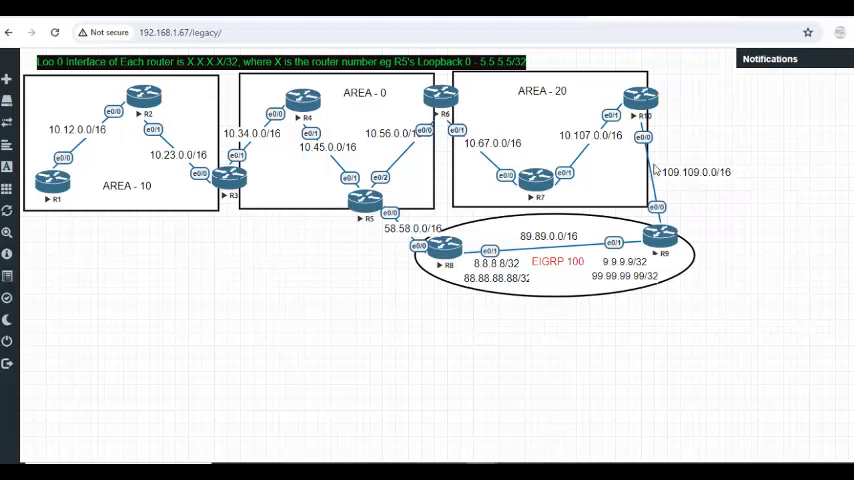
mouse_move(676, 100)
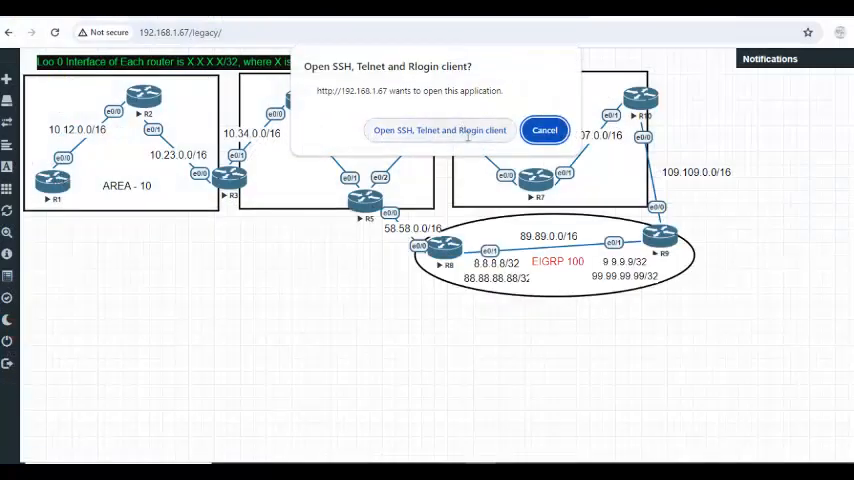
Open R1's console, enter enable mode and page through show ip route's OSPF routes via 10.12.0.2.
click(440, 130)
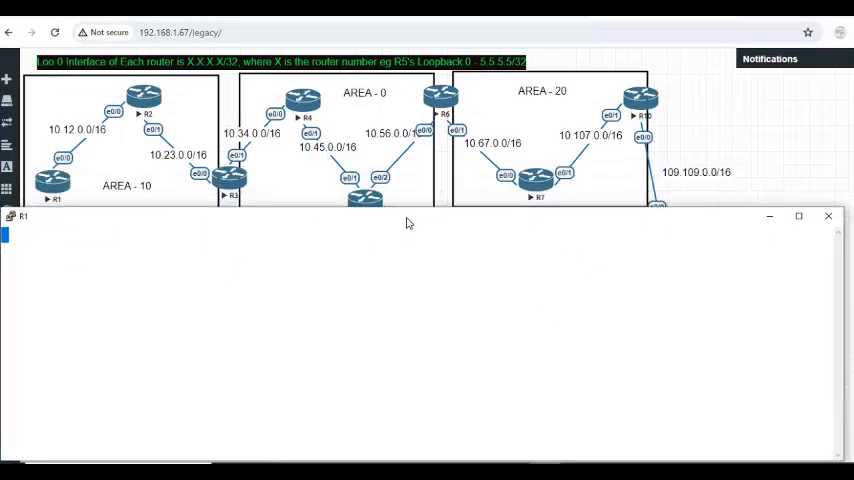
text(en)
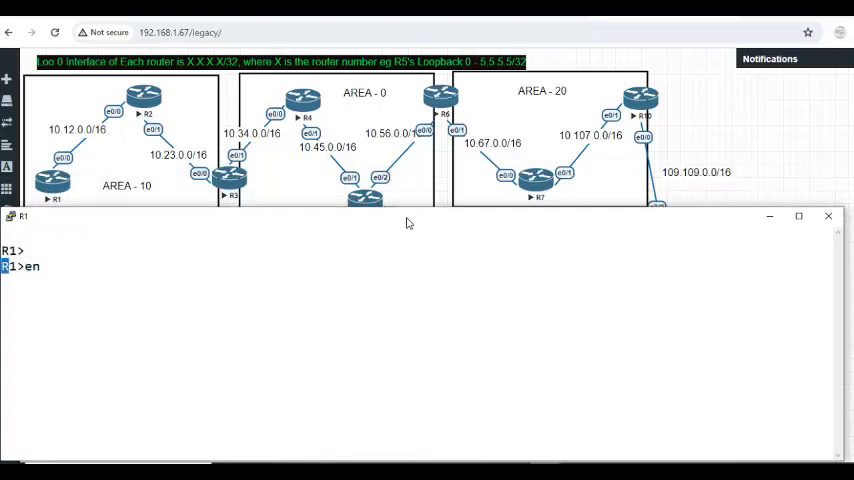
text(show ip route eigrp)
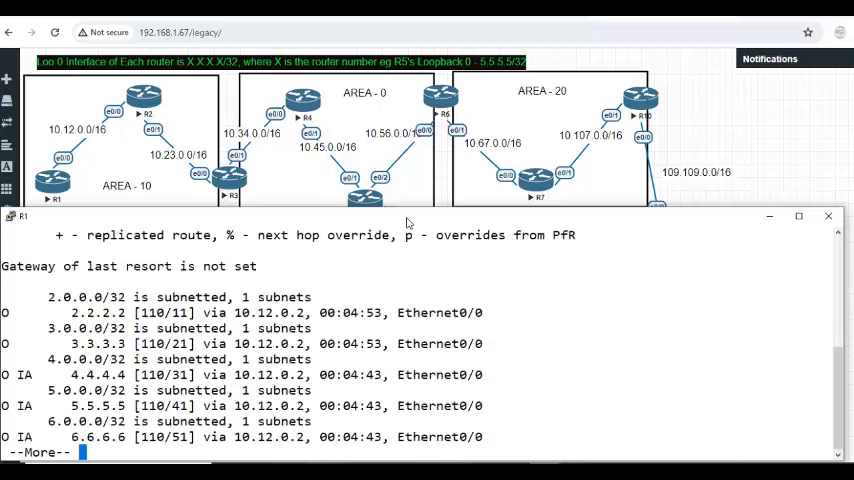
key(space)
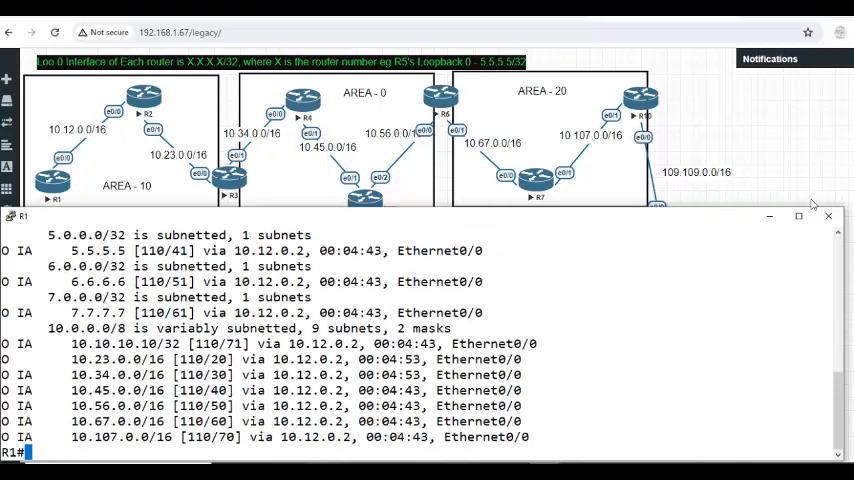
click(798, 216)
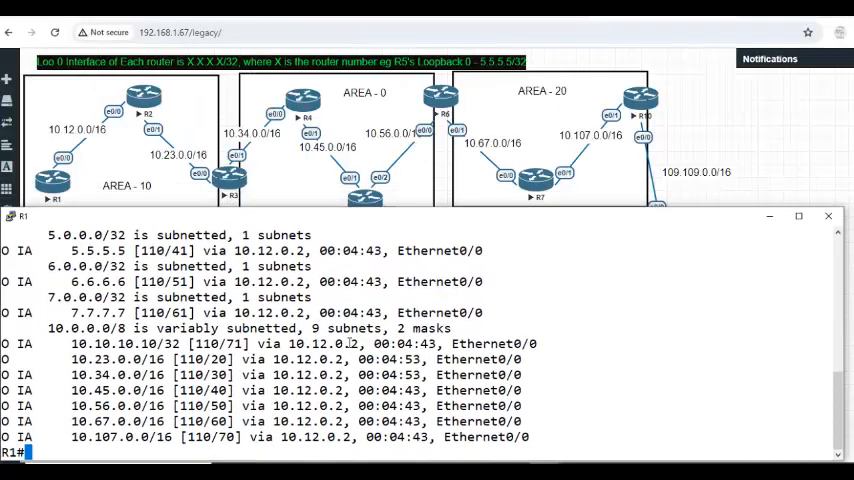
mouse_move(336, 224)
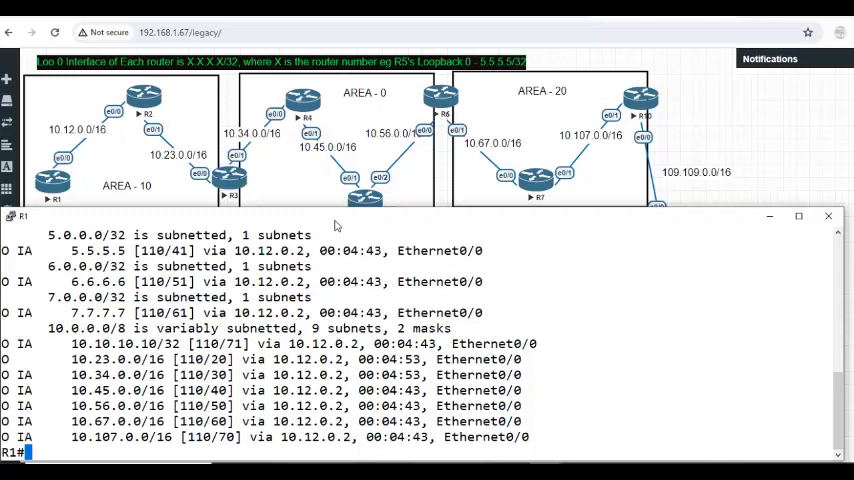
Run show ip ospf database on R1 to list Area 10 router, network and summary link states.
text(conf)
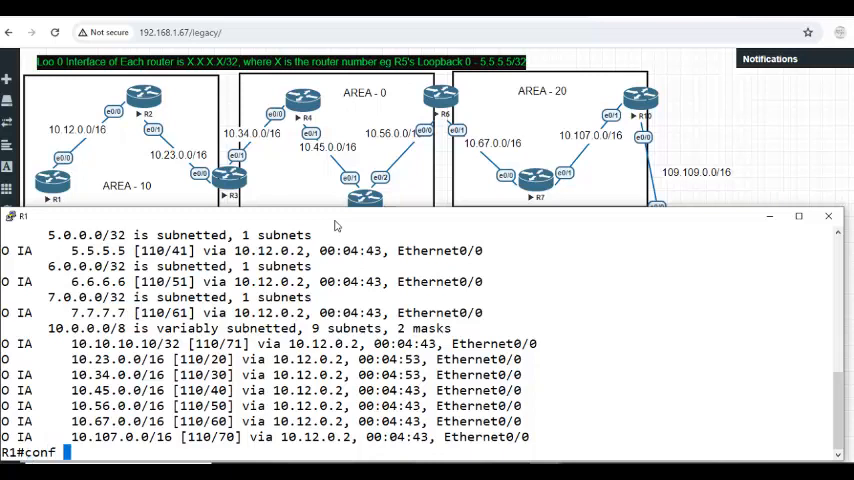
text(sh)
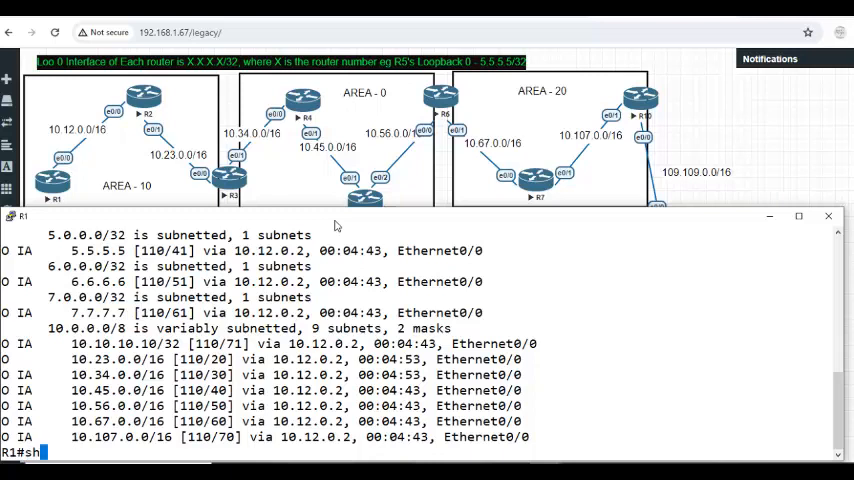
text(show ip ospf database)
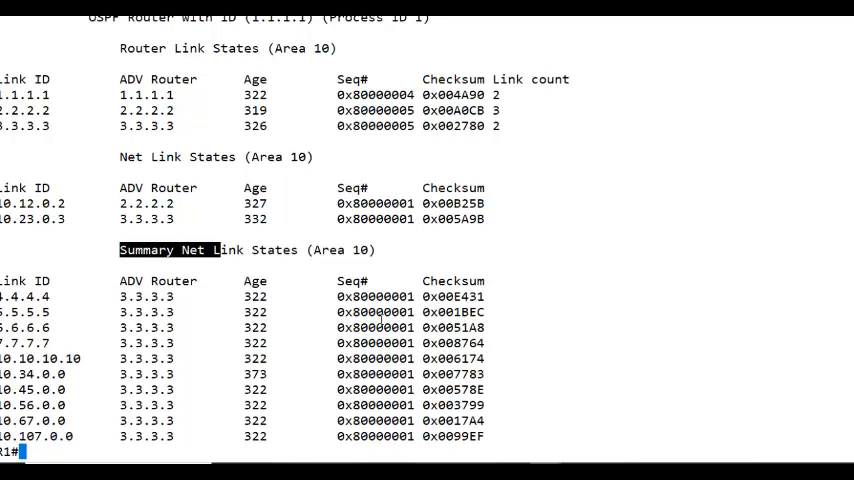
mouse_move(798, 92)
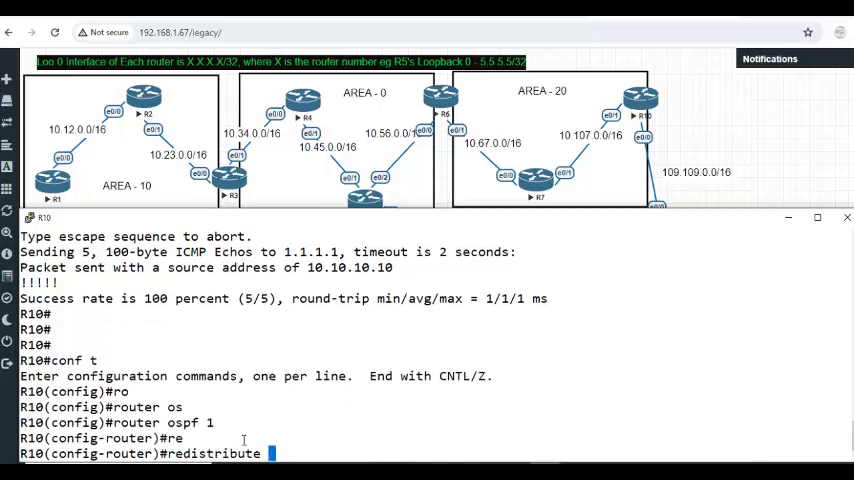
Under R10's router ospf 1, add redistribute eigrp 10 subnets metric-type 1.
text(eigrp 10 subnets metric)
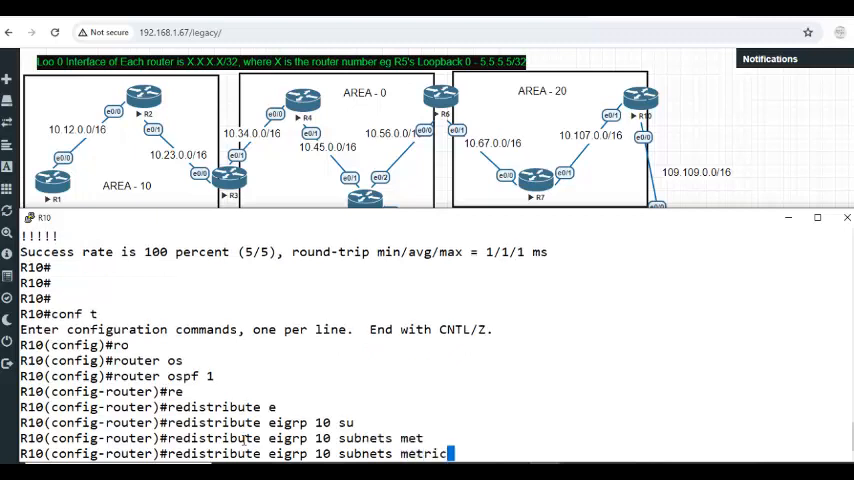
text(-type)
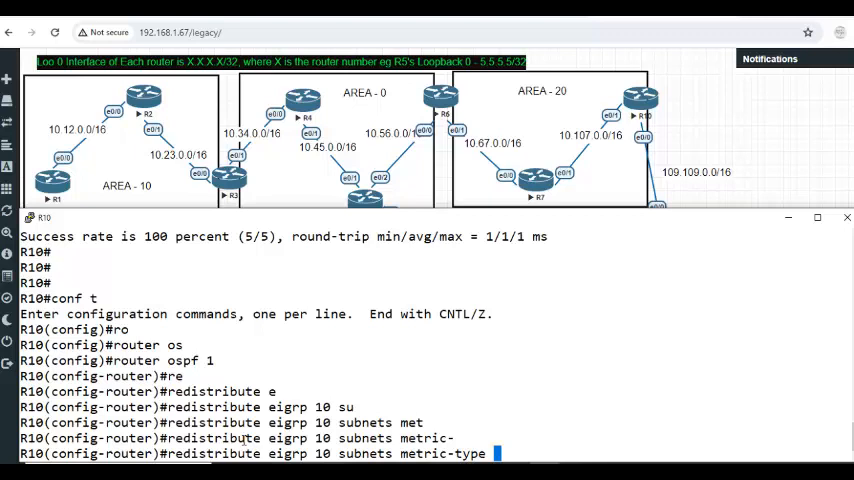
text(1)
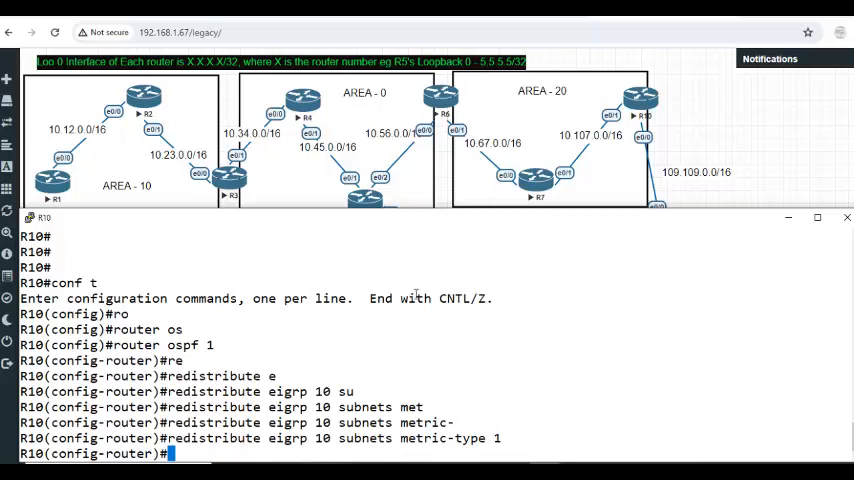
mouse_move(600, 192)
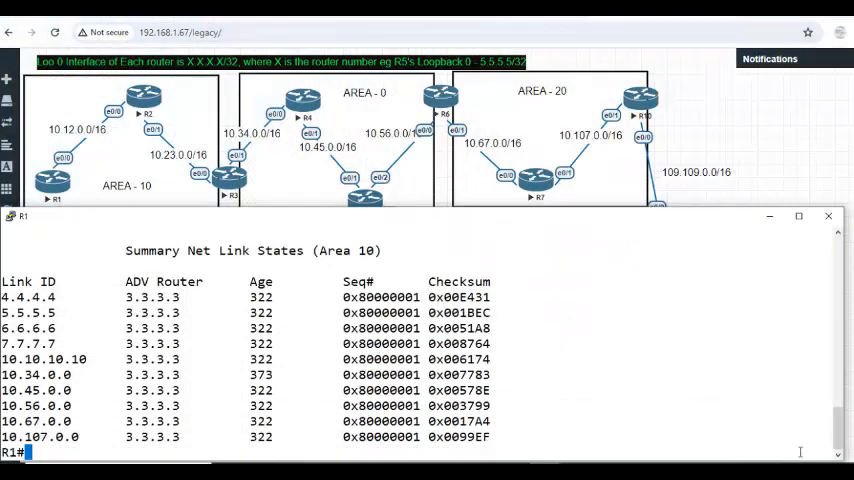
Page through R1's show ip route, now listing networks 58, 88, 89, 99 and 109 as O E1.
text(show ip route)
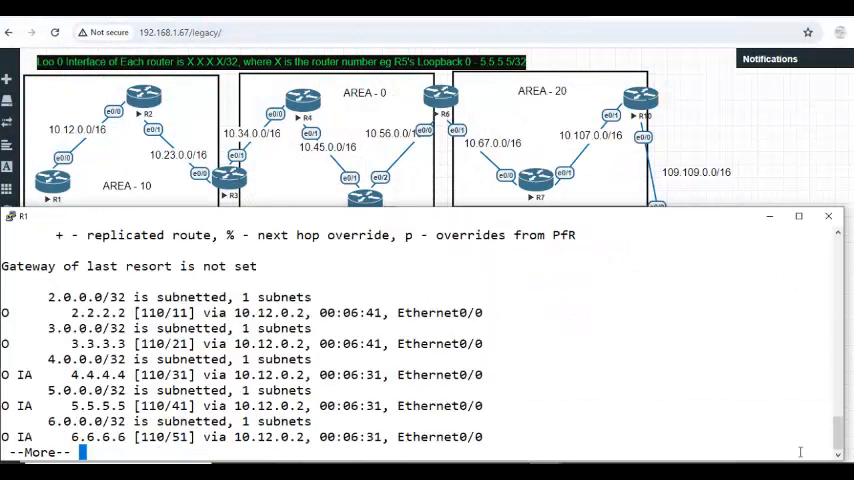
key(space)
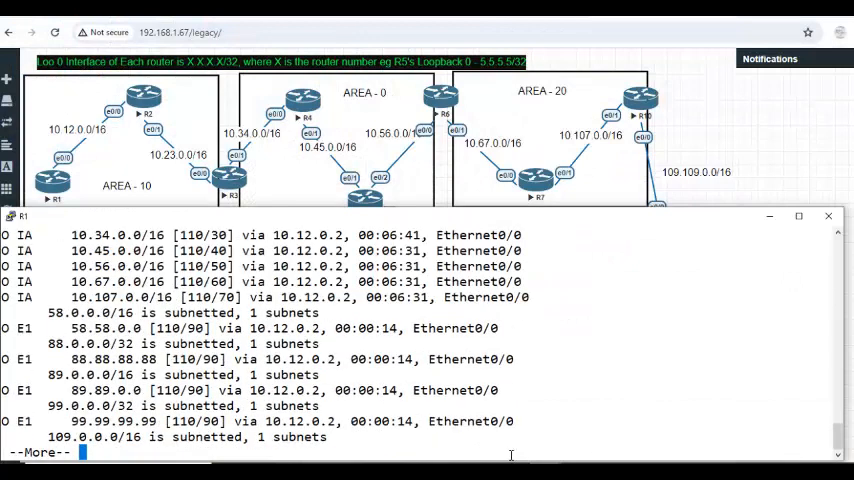
mouse_move(210, 344)
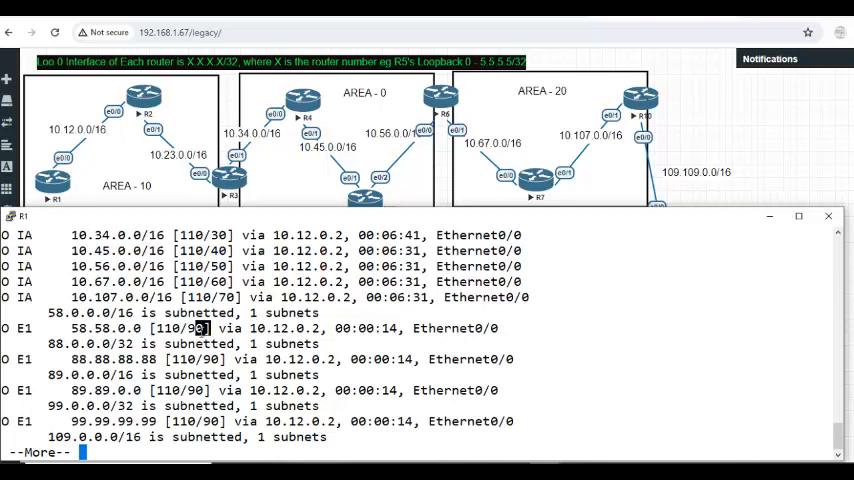
key(space)
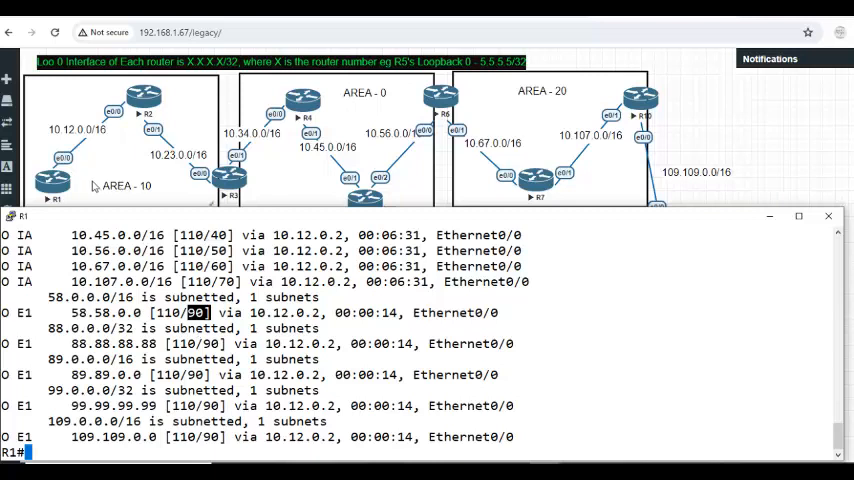
mouse_move(110, 170)
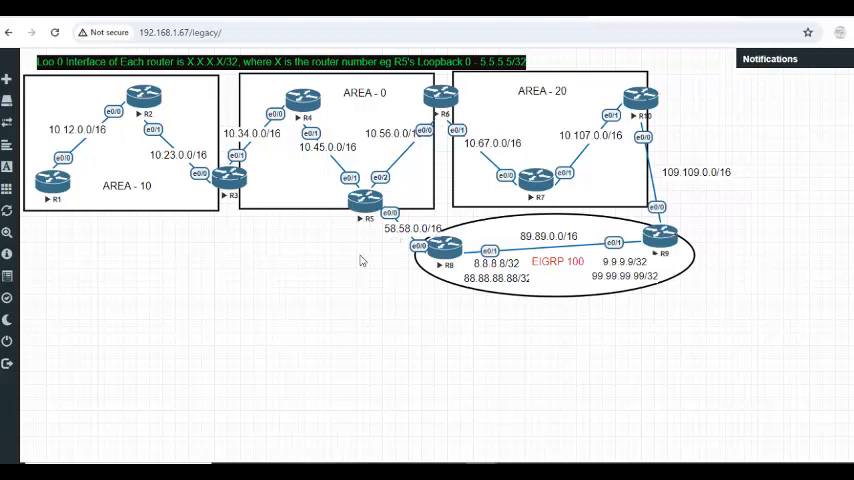
mouse_move(336, 196)
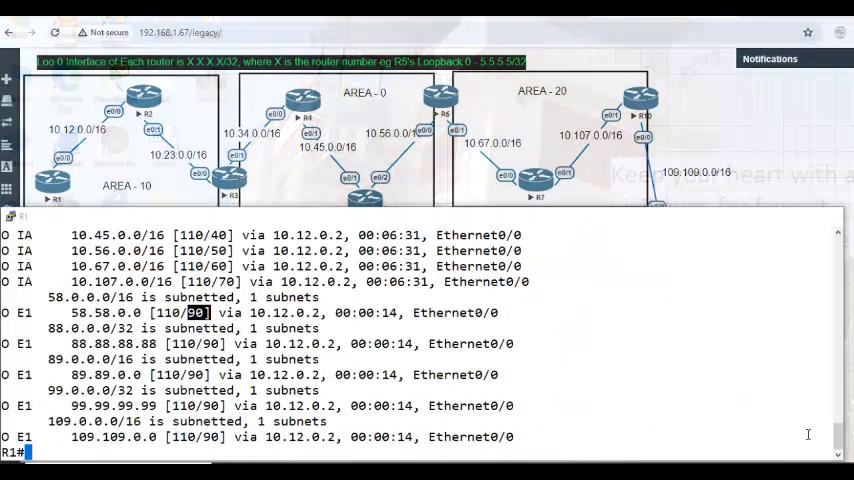
Run show ip ospf database on R1 and highlight 10.10.10.10 as the Type-5 external advertising router.
text(show ip)
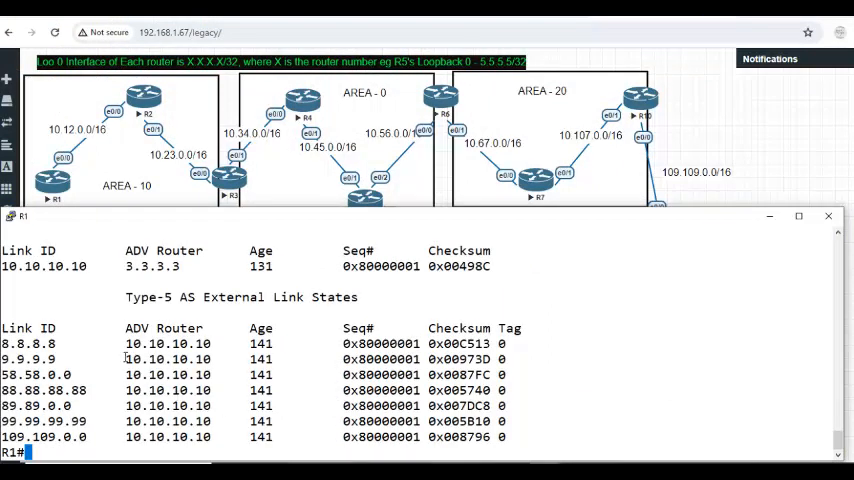
double_click(166, 344)
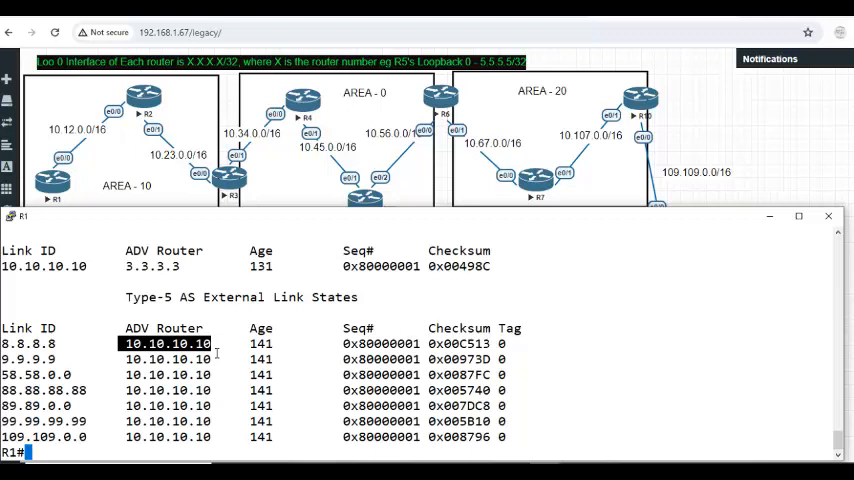
text(show ip ospf database)
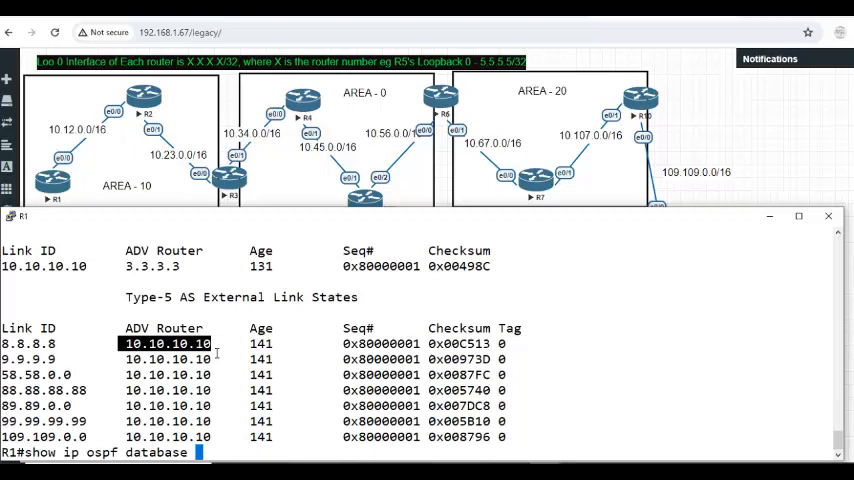
key(enter)
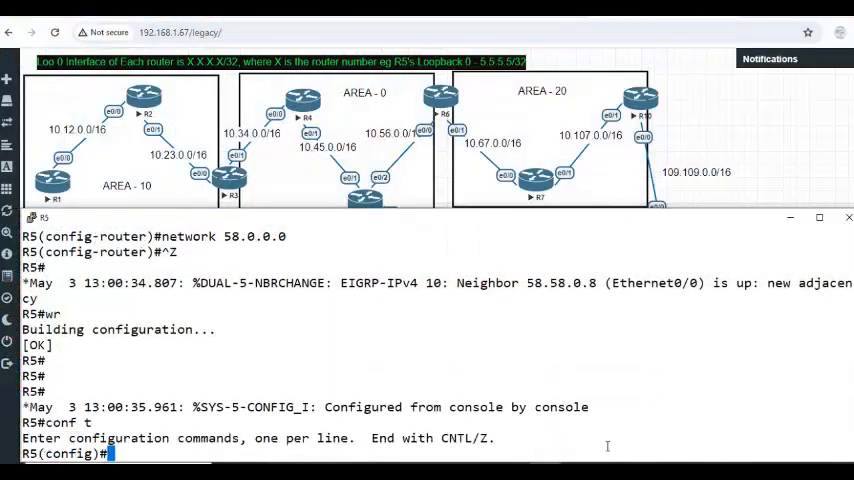
Under R5's router ospf 1, add redistribute eigrp 10 metric-type 1.
text(router ospf 1)
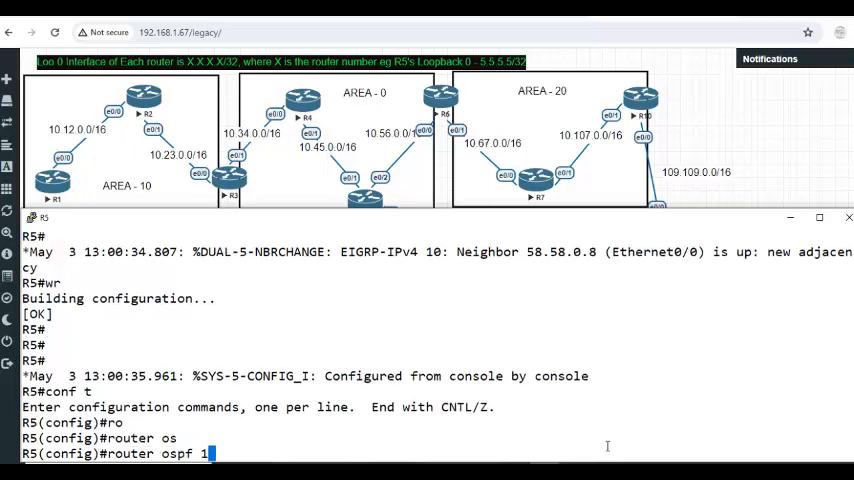
text(redistribute eigrp)
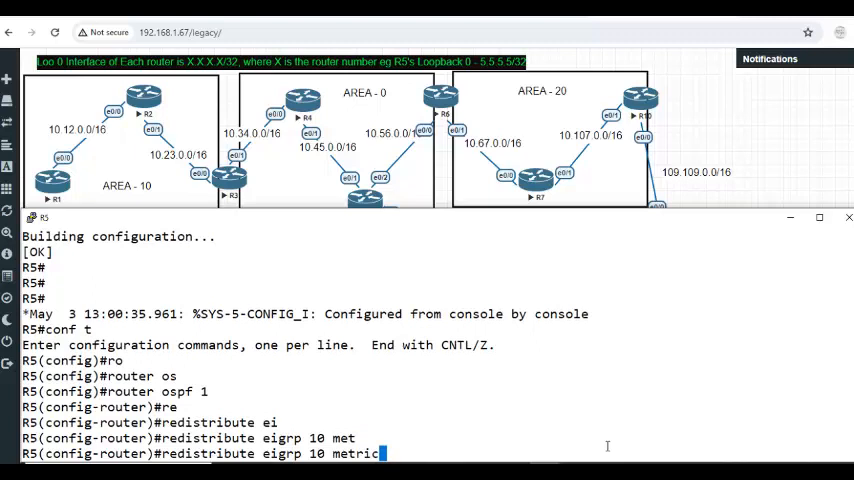
text(-type 1)
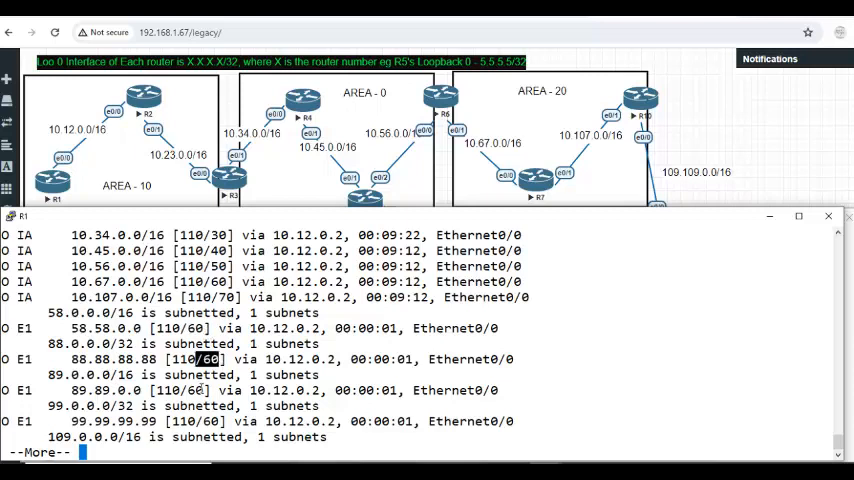
Run show ip route ospf and show ip ospf database on R1, confirming external routes at metric 60.
key(space)
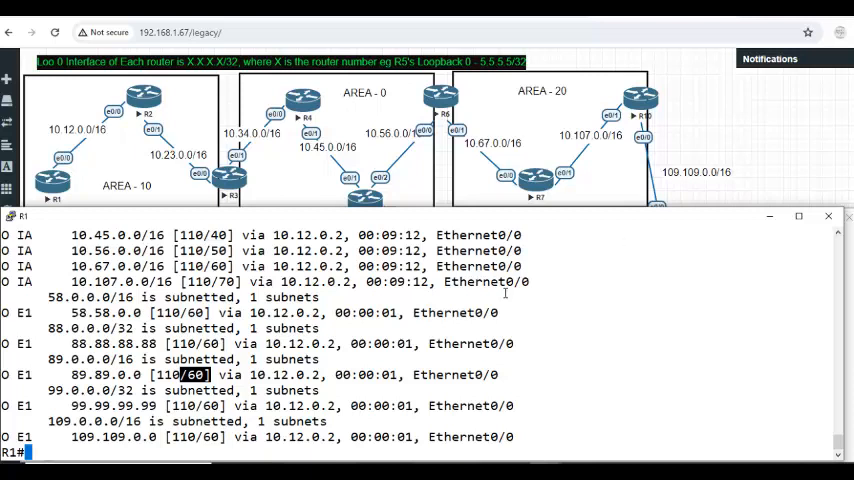
text(show ip route ospf)
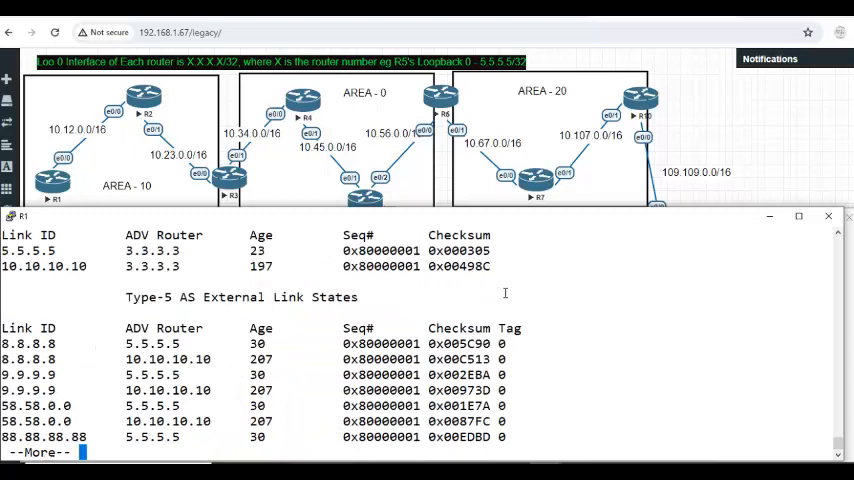
key(space)
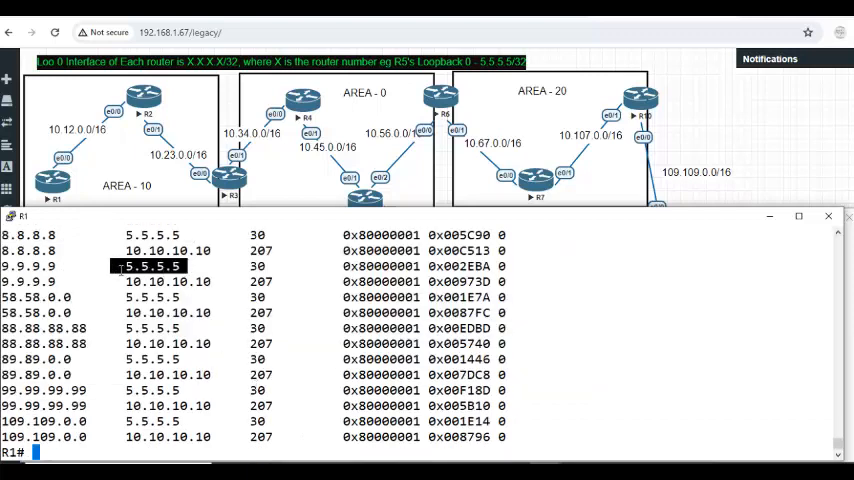
text(show ip ospf database)
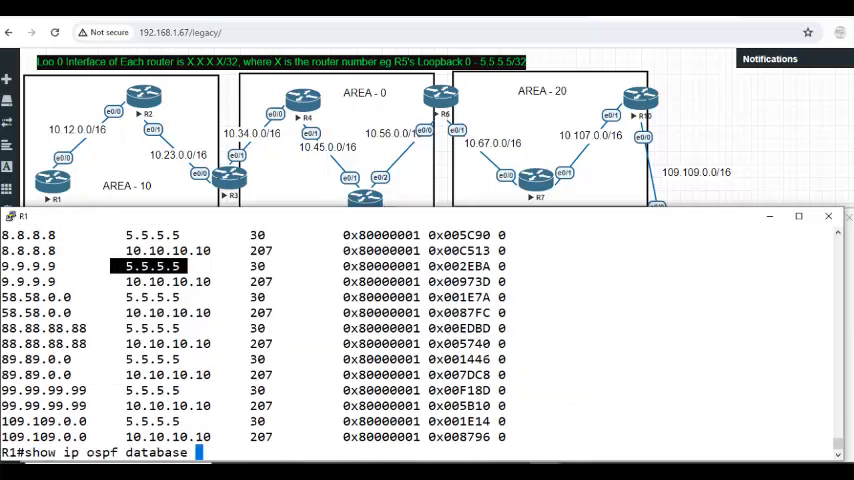
key(enter)
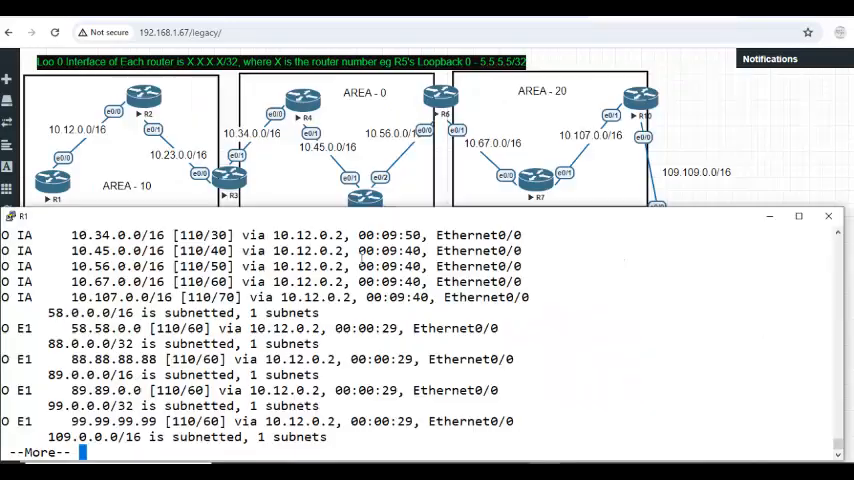
key(space)
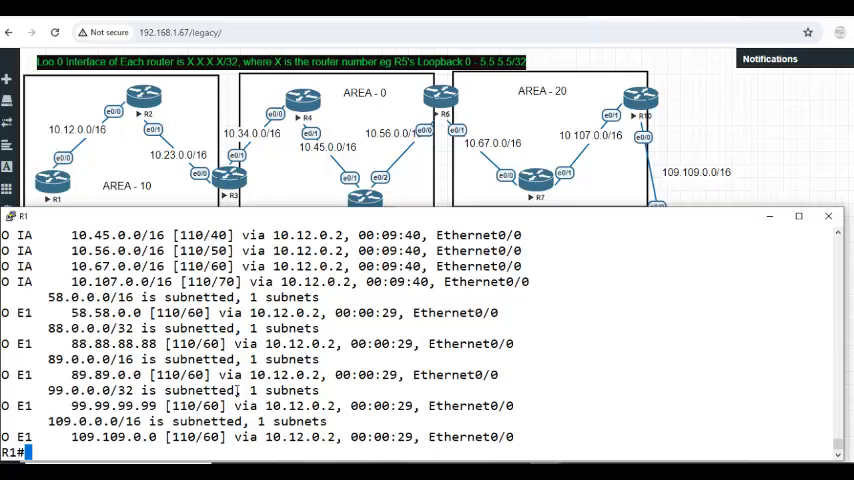
Rerun show ip ospf database and highlight the duplicate external LSAs advertised by 5.5.5.5.
text(show ip ospf database)
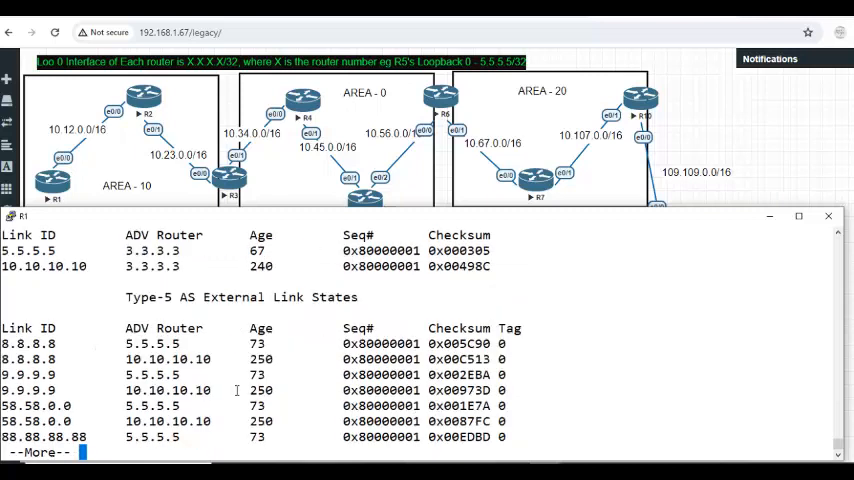
key(space)
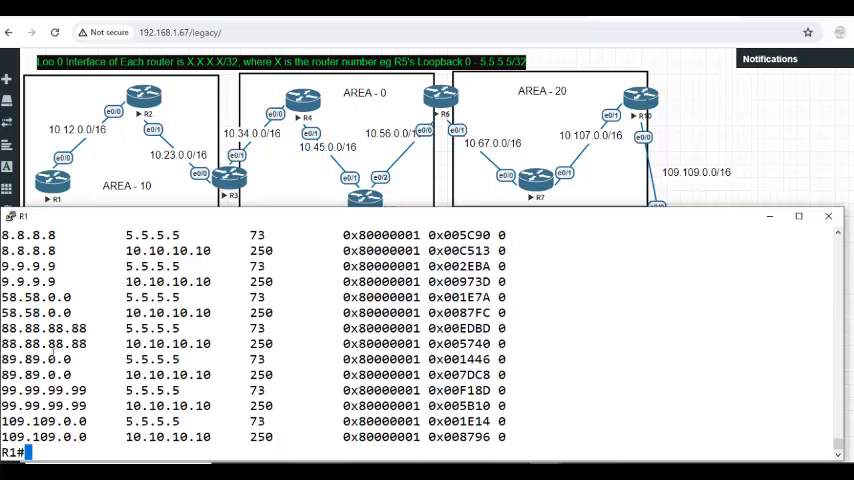
double_click(38, 360)
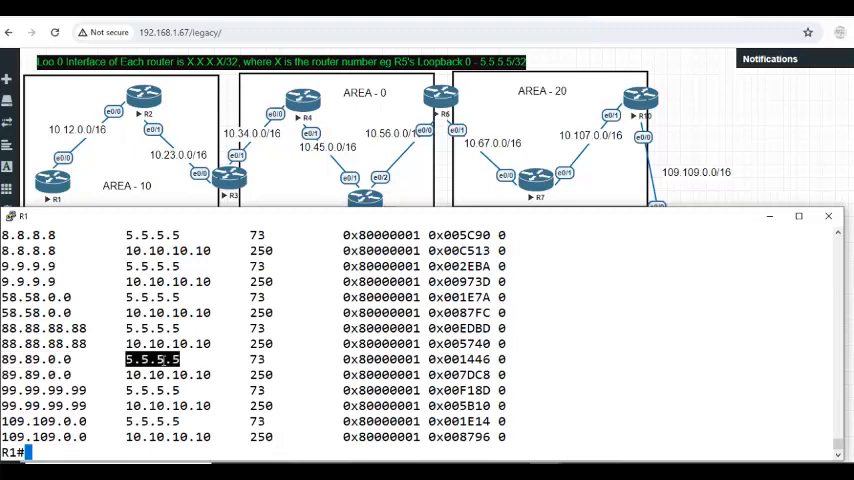
double_click(168, 376)
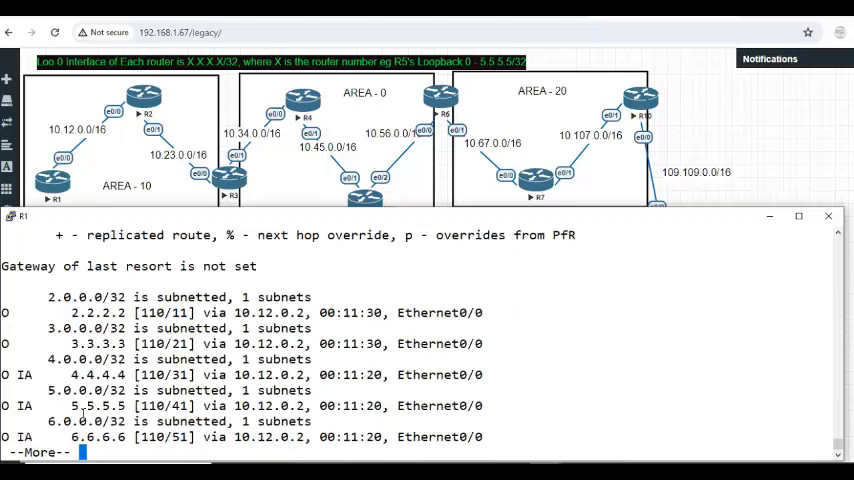
Run show ip route summary on R1: 20 OSPF subnets, 7 external type-1, with memory usage highlighted.
key(space)
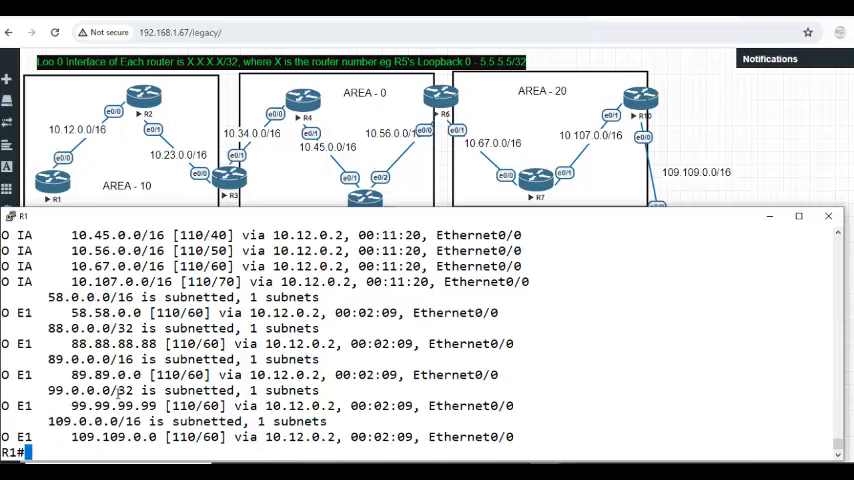
text(show ip)
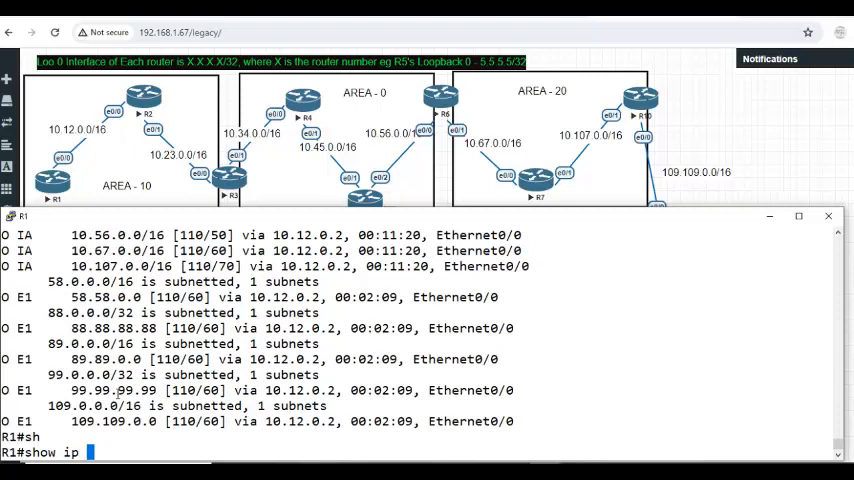
text(oute su)
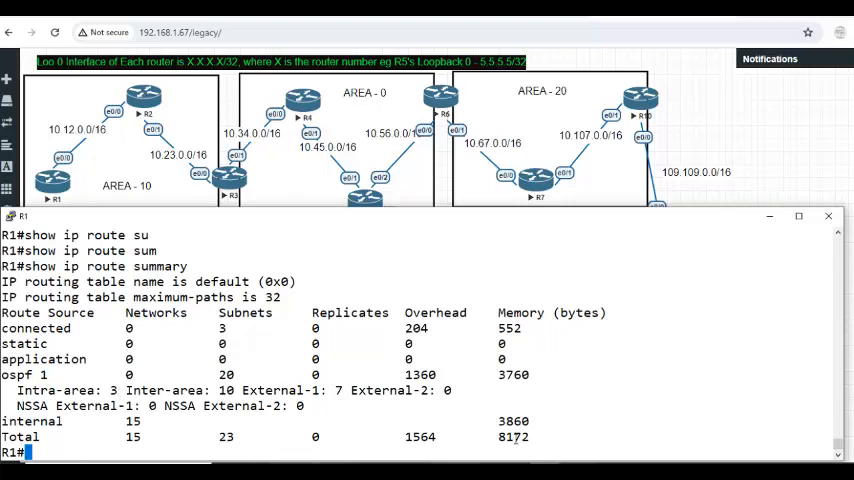
double_click(512, 436)
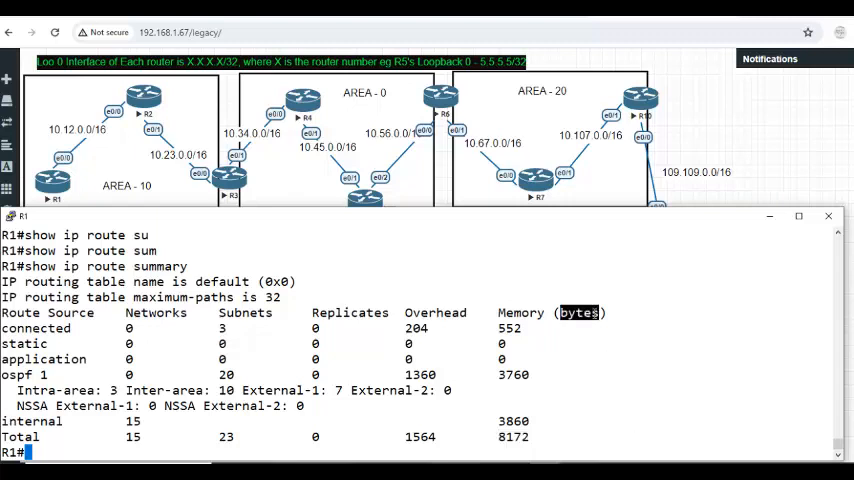
mouse_move(684, 340)
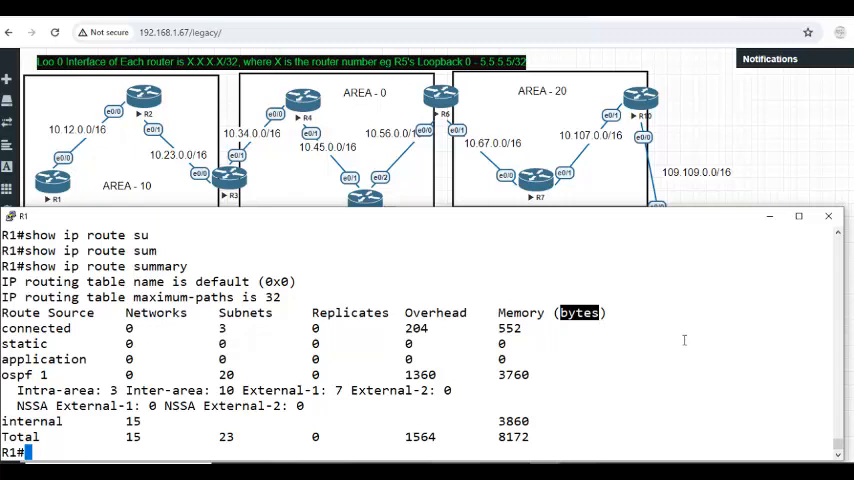
On R1 enter conf t, router ospf 1 and start the area command.
text(conf t)
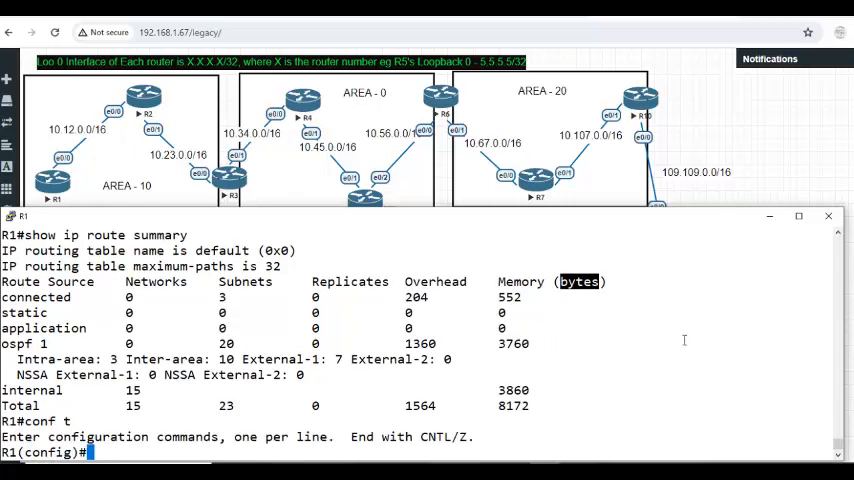
text(router ospf 1)
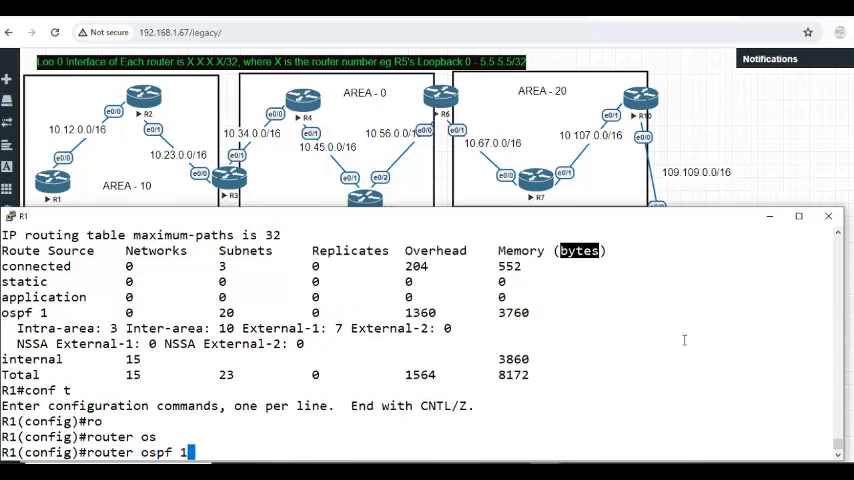
text(area 1)
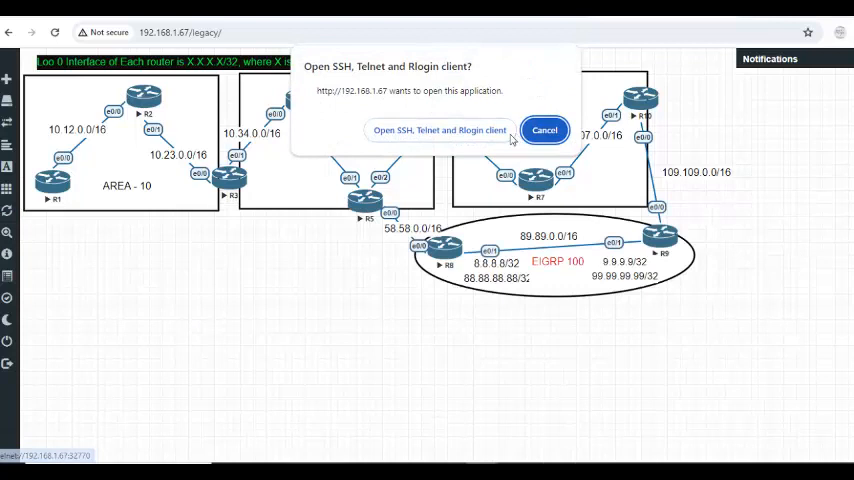
Open R2's console, enter global configuration and start the router ospf command.
click(440, 130)
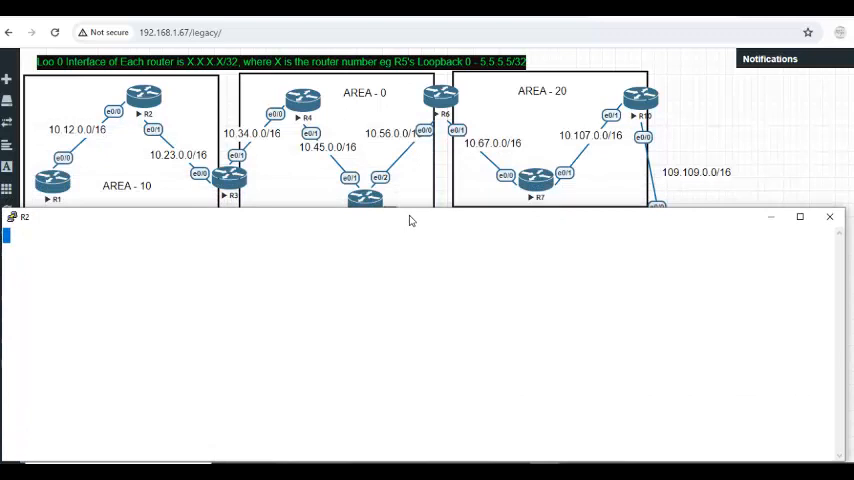
text(cno)
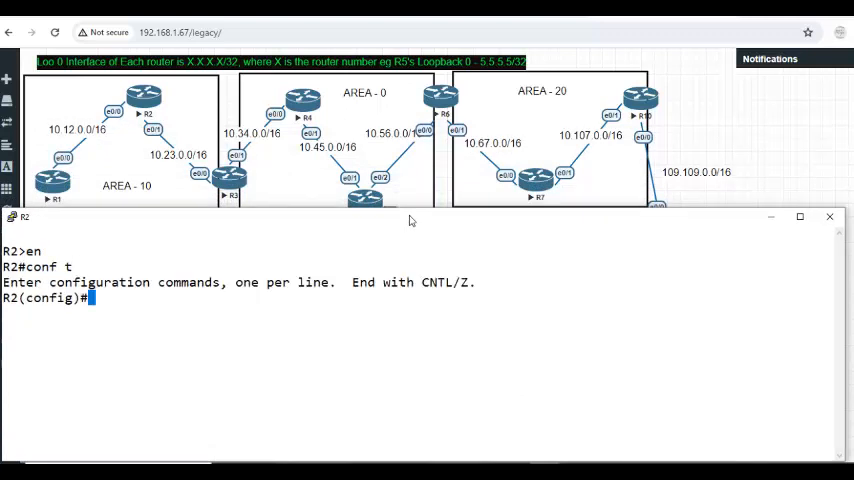
text(router ospf)
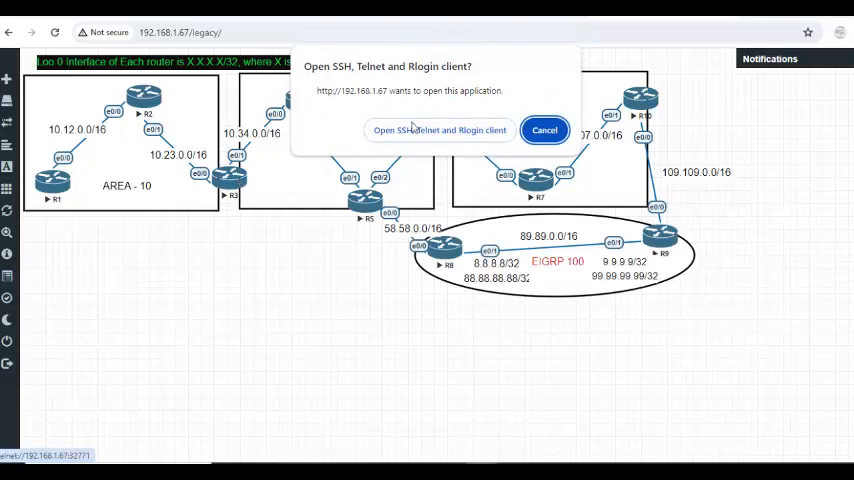
Enter OSPF process 1 on R3 and add the area 10 command, then save R1's config with 'wr'.
click(440, 128)
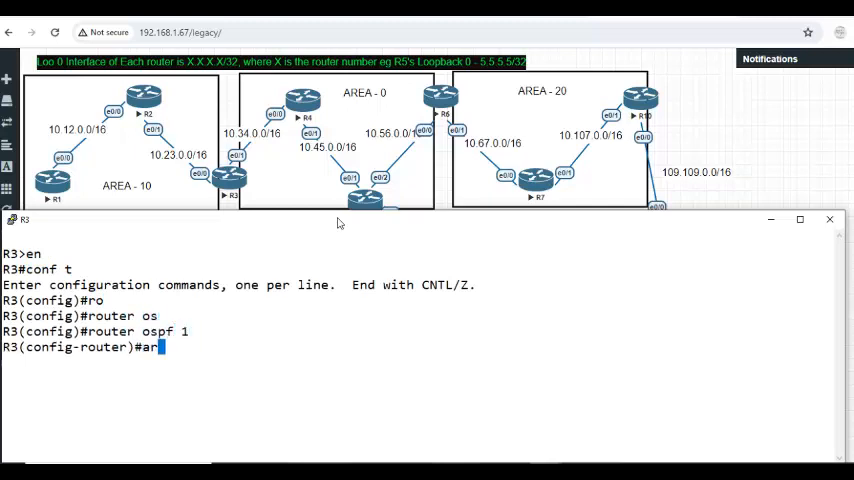
text(area 10)
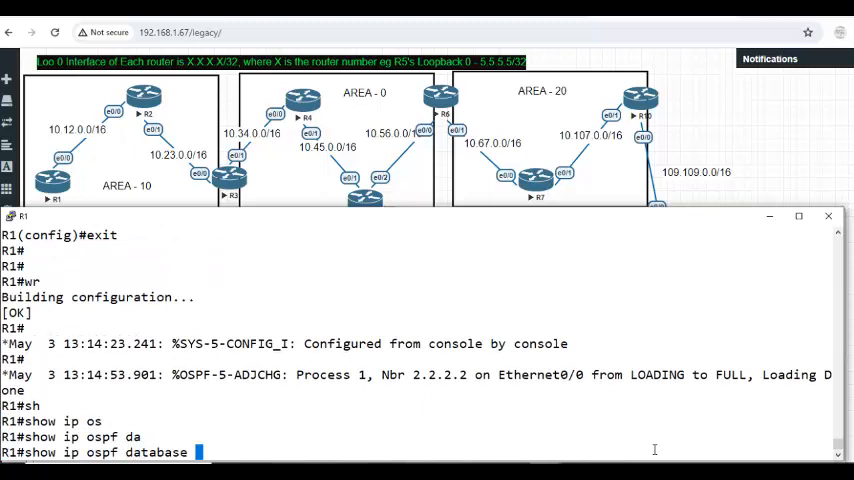
Show R1's OSPF database, highlighting the Summary Net Link States from 3.3.3.3 including 0.0.0.0.
key(enter)
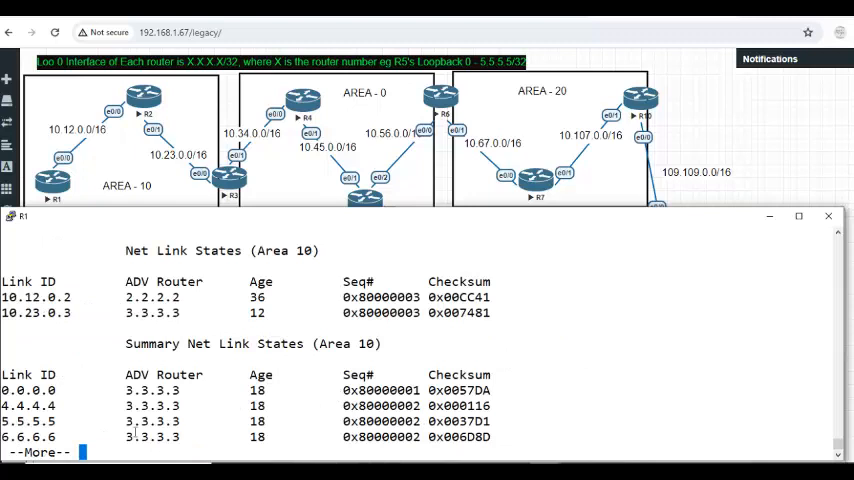
double_click(28, 390)
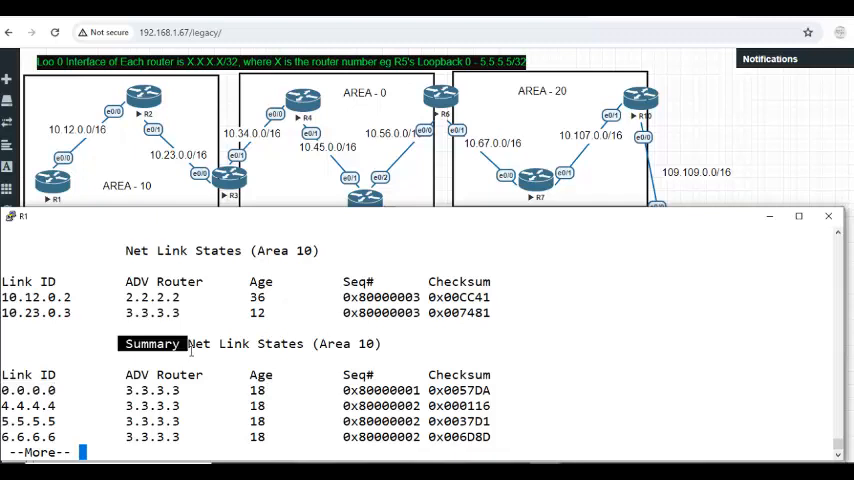
key(space)
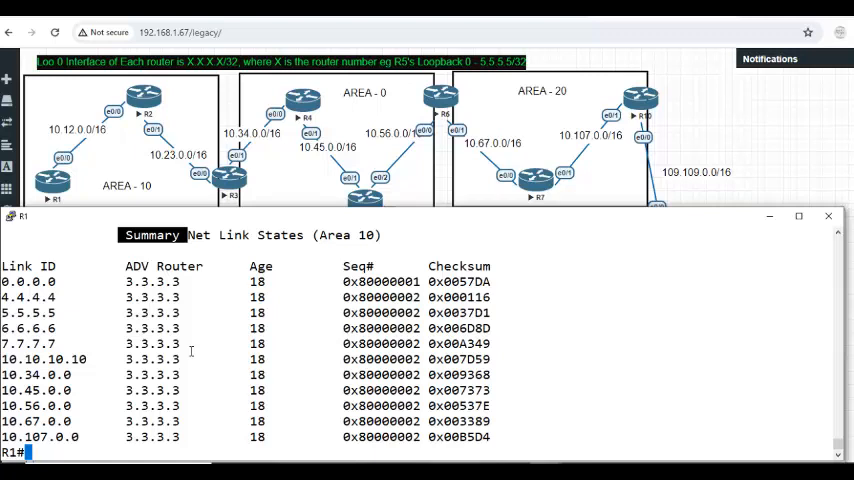
Run 'show ip route ospf' on R1 to list the inter-area O IA routes via 10.12.0.2.
text(show ip rout)
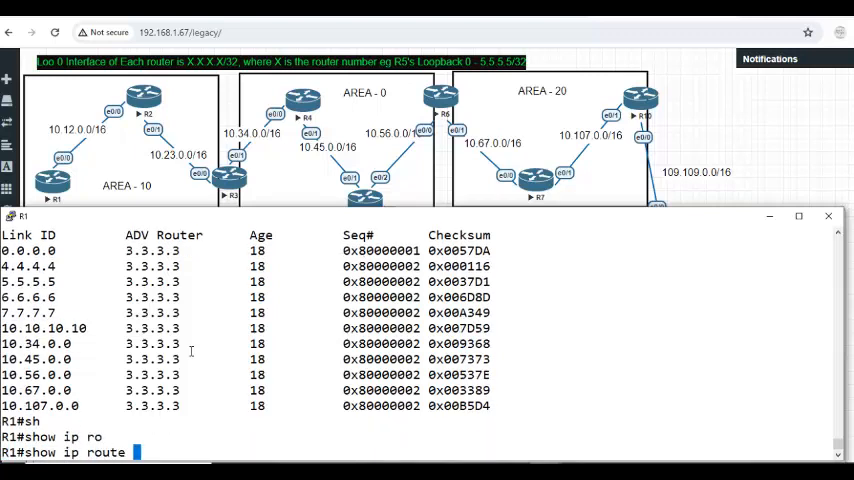
text(e)
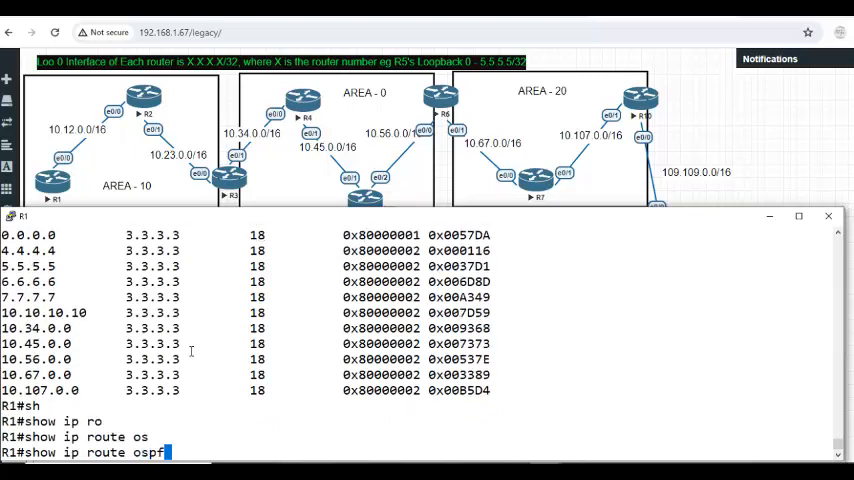
key(enter)
text(show ip route ospf)
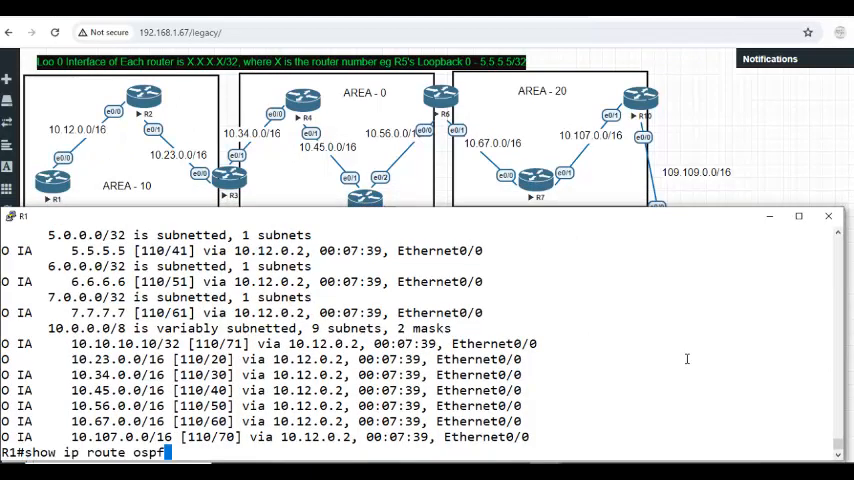
Run 'show ip route summary' on R1, highlighting 13 OSPF subnets and 5476 bytes, then return to R3's console.
text(summary)
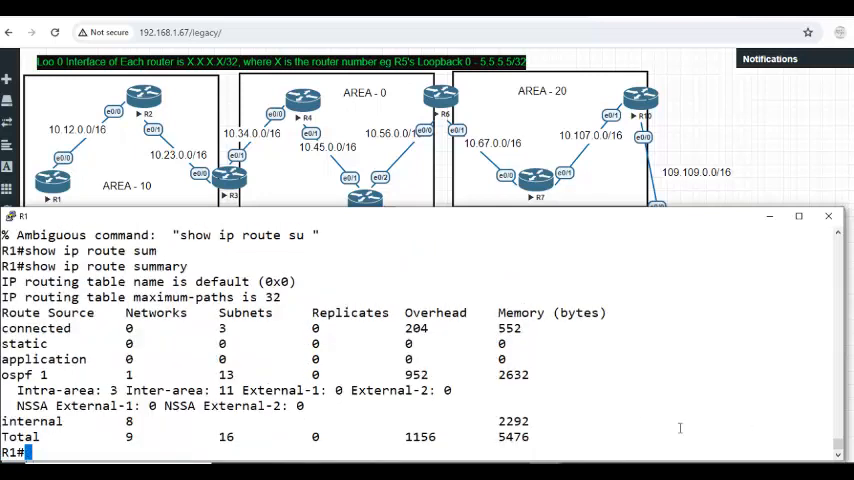
double_click(320, 390)
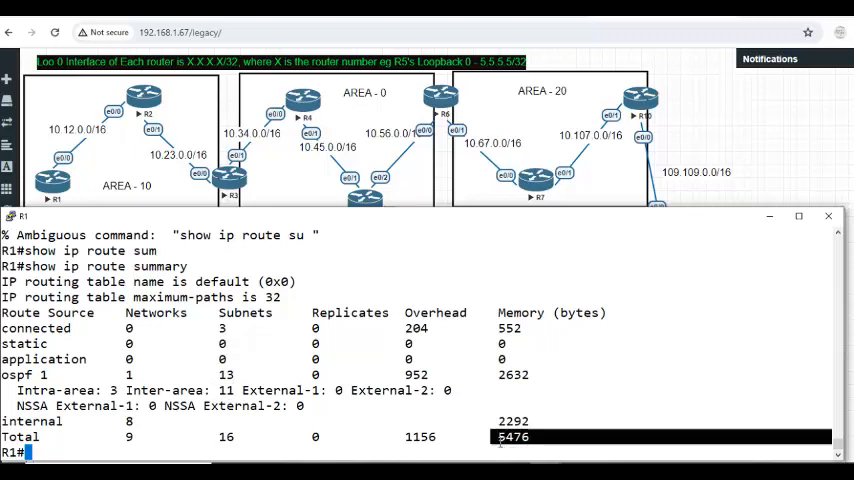
mouse_move(632, 414)
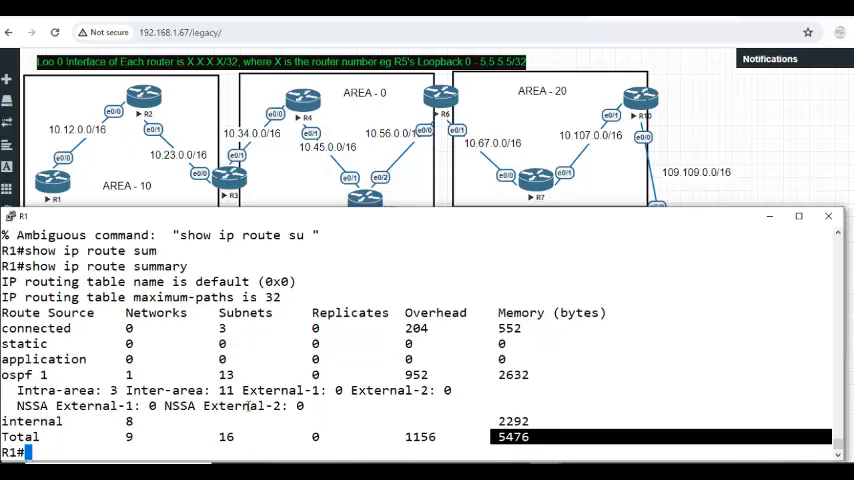
double_click(224, 390)
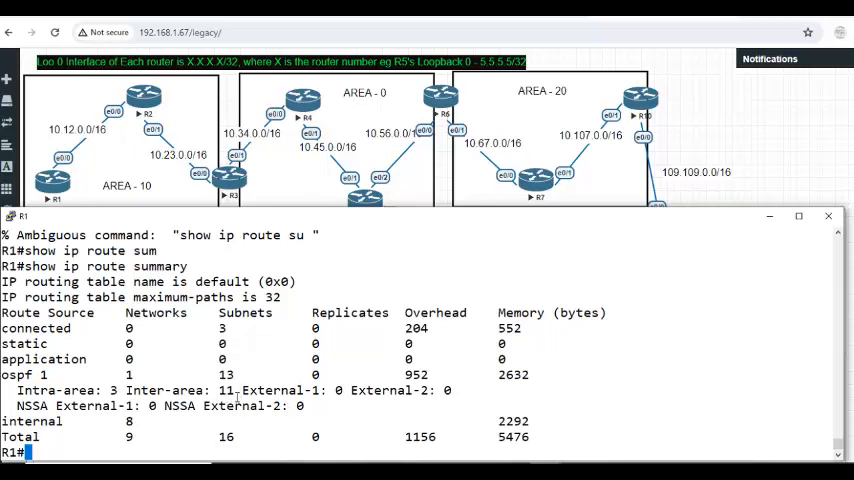
double_click(224, 390)
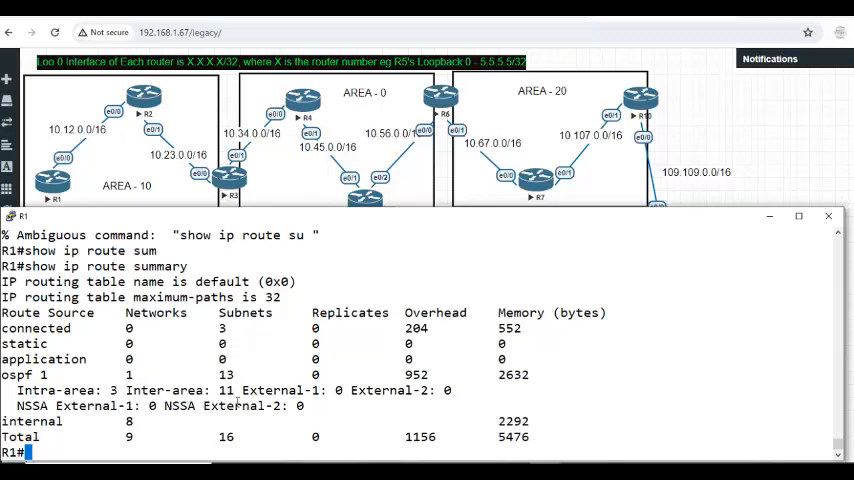
double_click(180, 390)
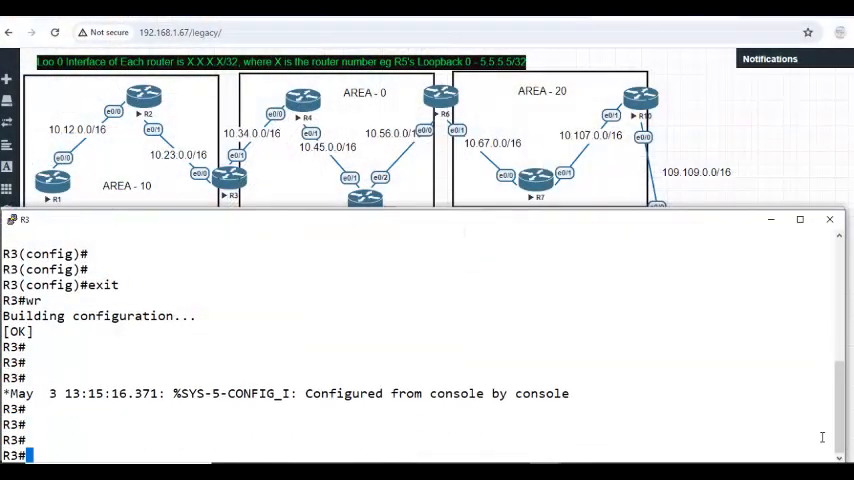
On R3 replace 'area 10 stub' with 'area 10 stub no-summary', then rerun 'show ip ospf database' on R1.
text(conf t)
text(router ospf 1)
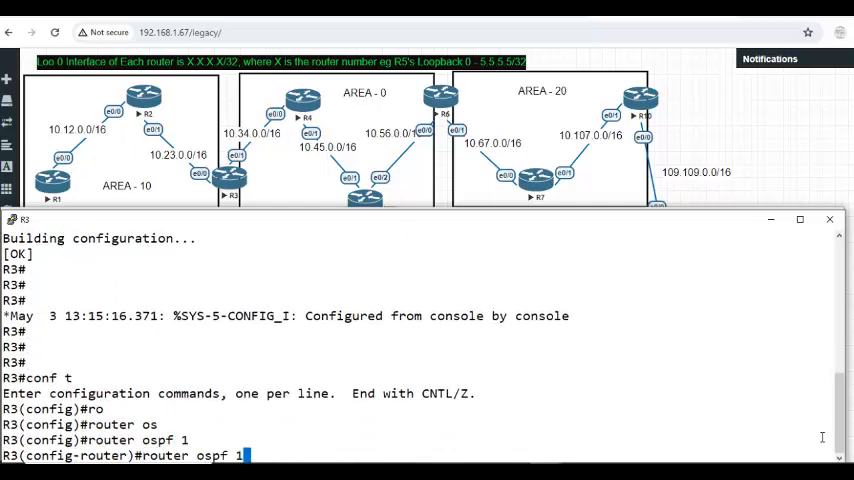
text(exit)
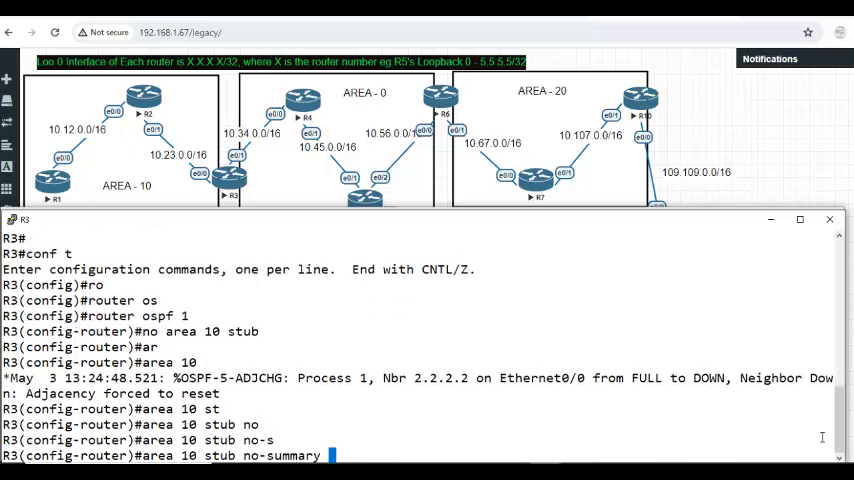
key(enter)
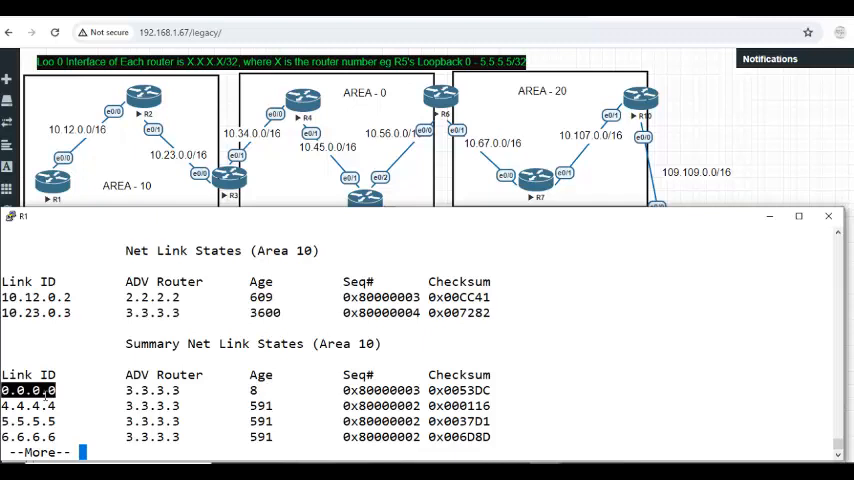
Rerun R1's OSPF database showing only the 0.0.0.0 summary from 3.3.3.3 remains for area 10.
key(space)
text(show ip ospf database)
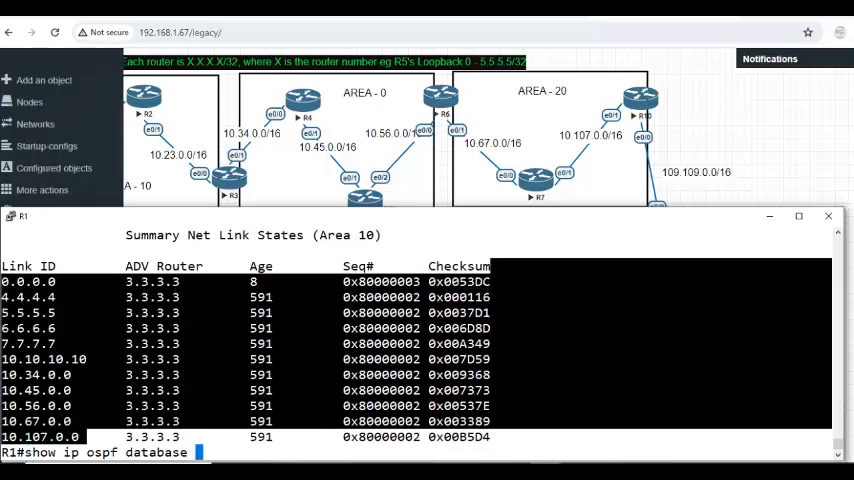
key(Return)
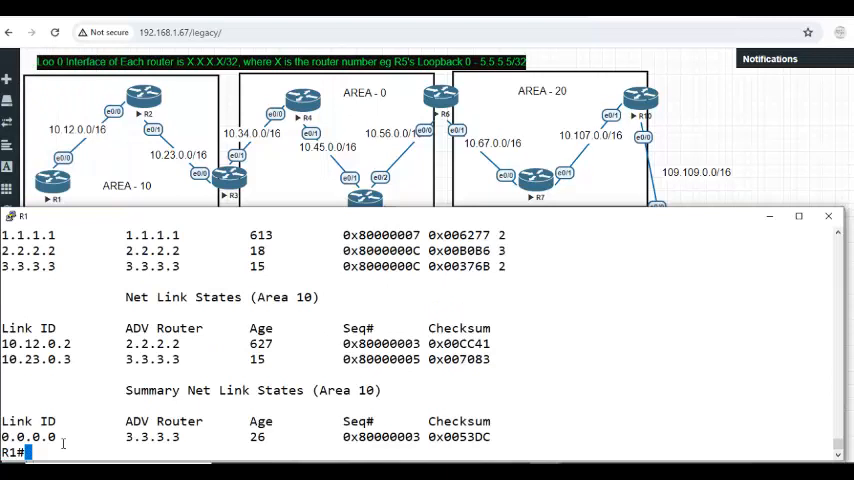
Run 'show ip route ospf' and the route summary on R1, highlighting 3 OSPF subnets and 1 inter-area default route.
text(show ip route ospf)
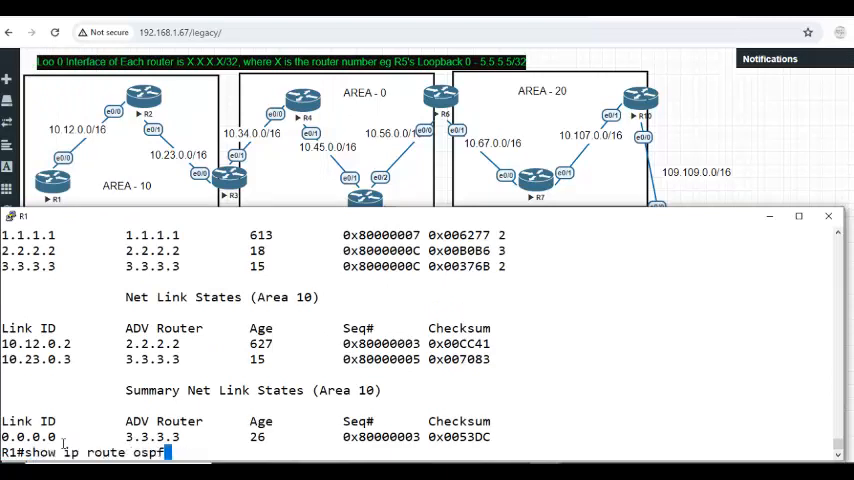
key(enter)
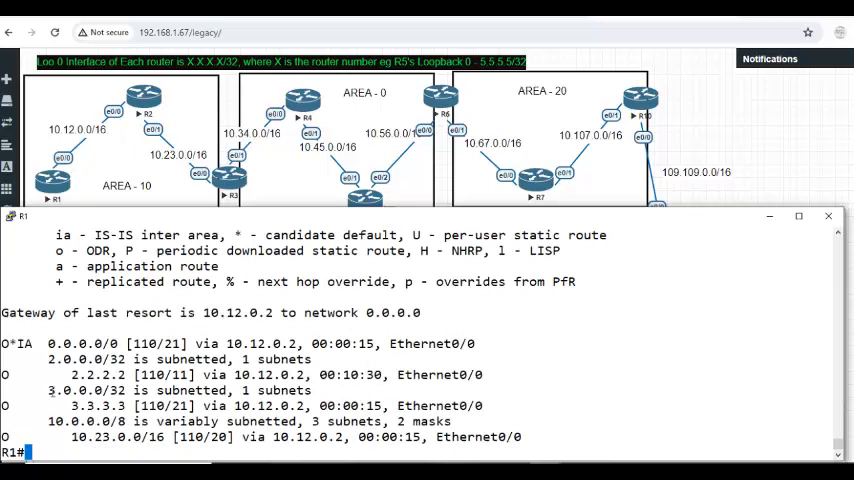
double_click(70, 360)
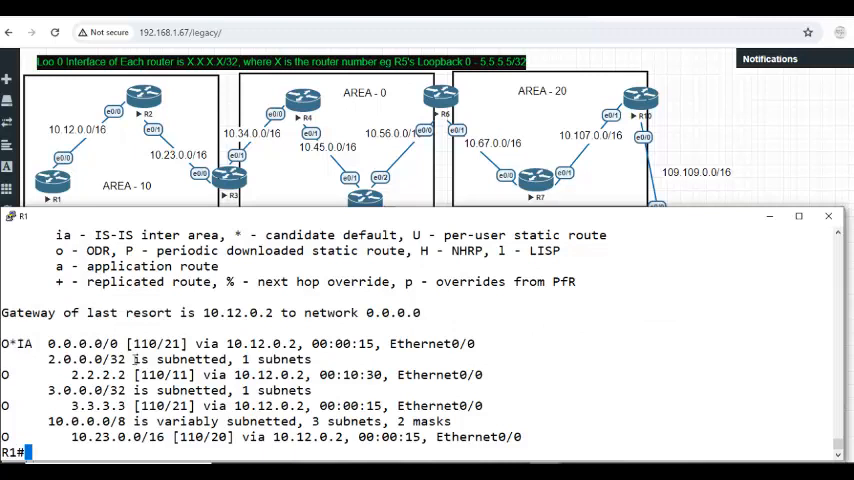
text(show ip route ospf)
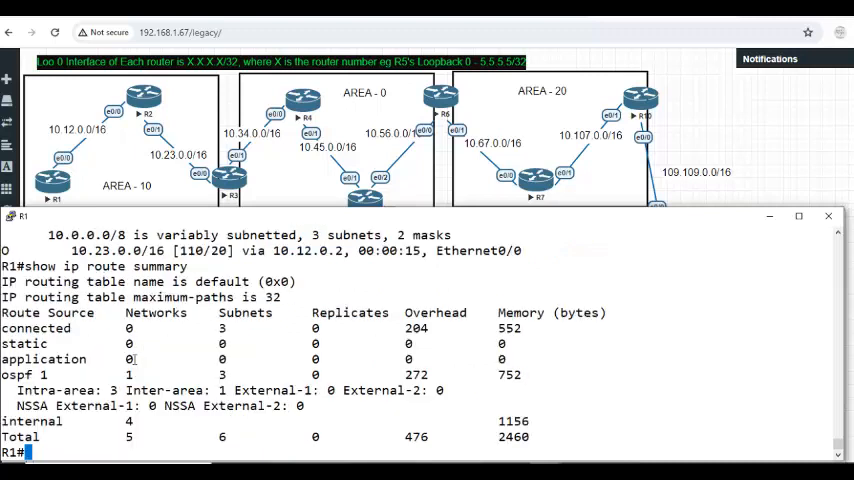
double_click(222, 390)
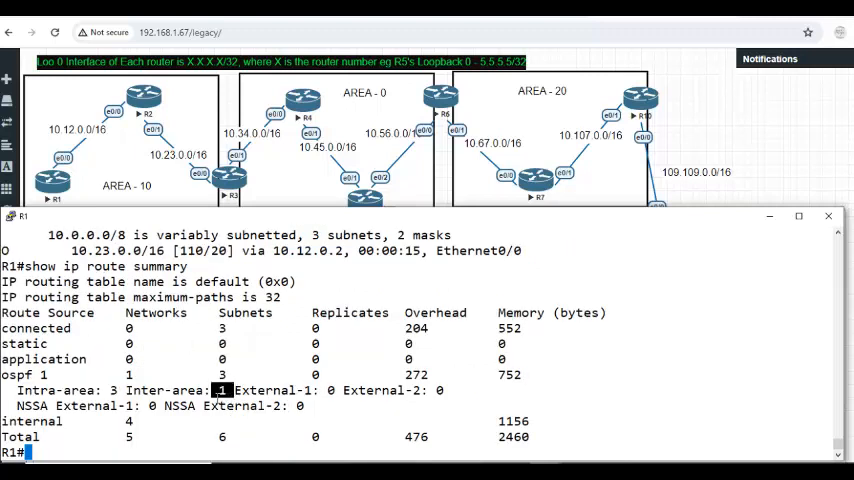